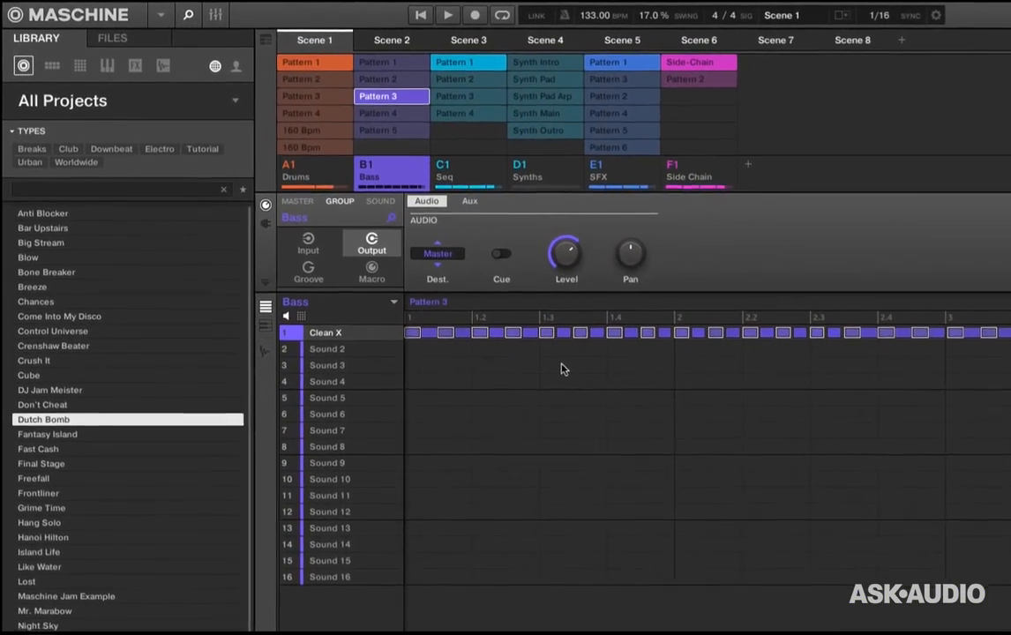
Switch from the Ideas view to the Arranger song timeline via the View menu
left_click(197, 5)
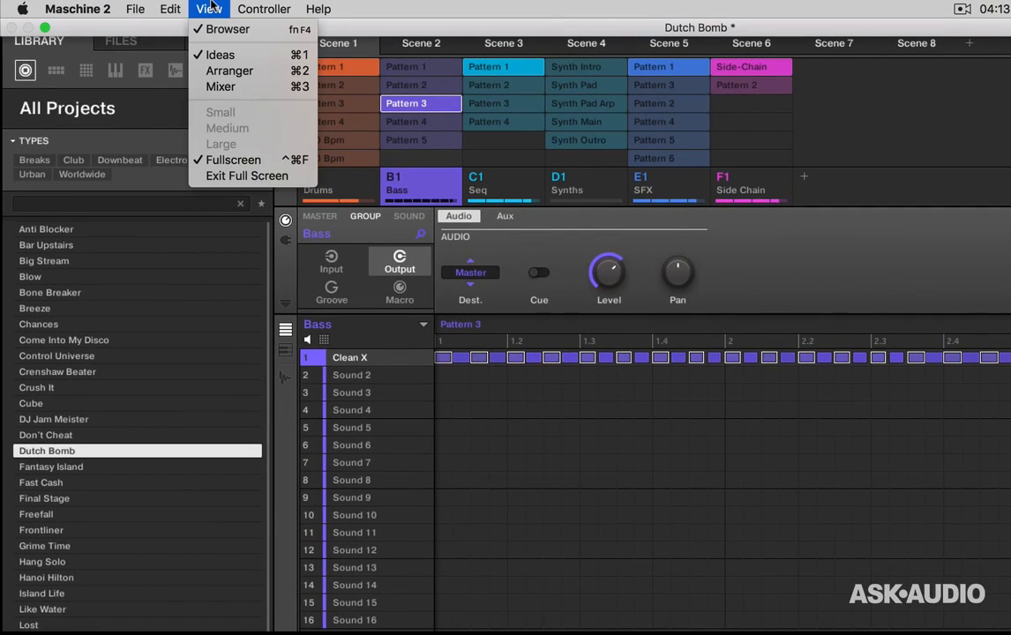
mouse_move(219, 55)
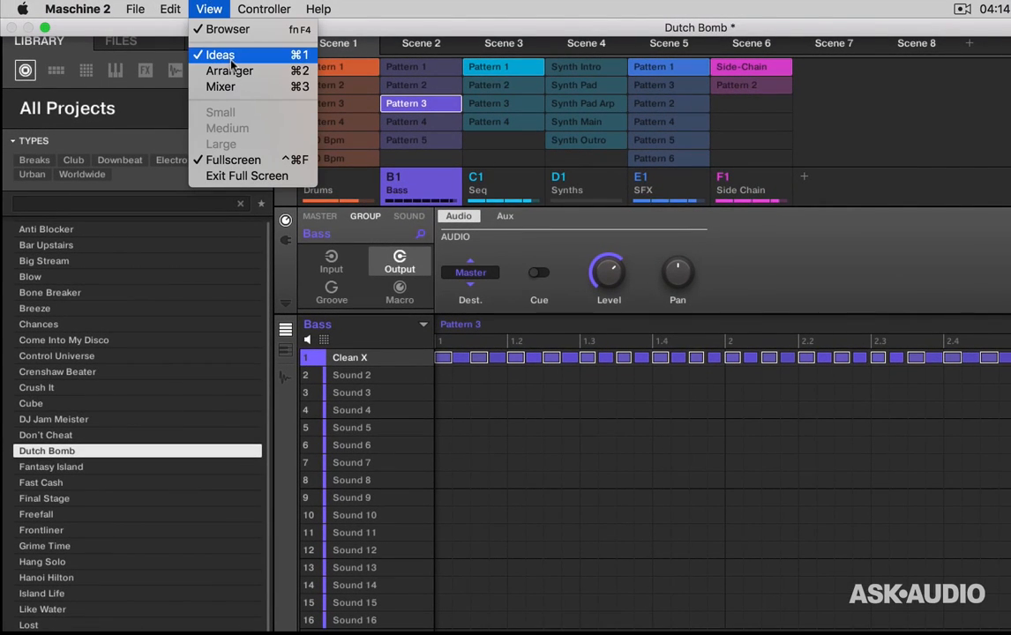
mouse_move(231, 71)
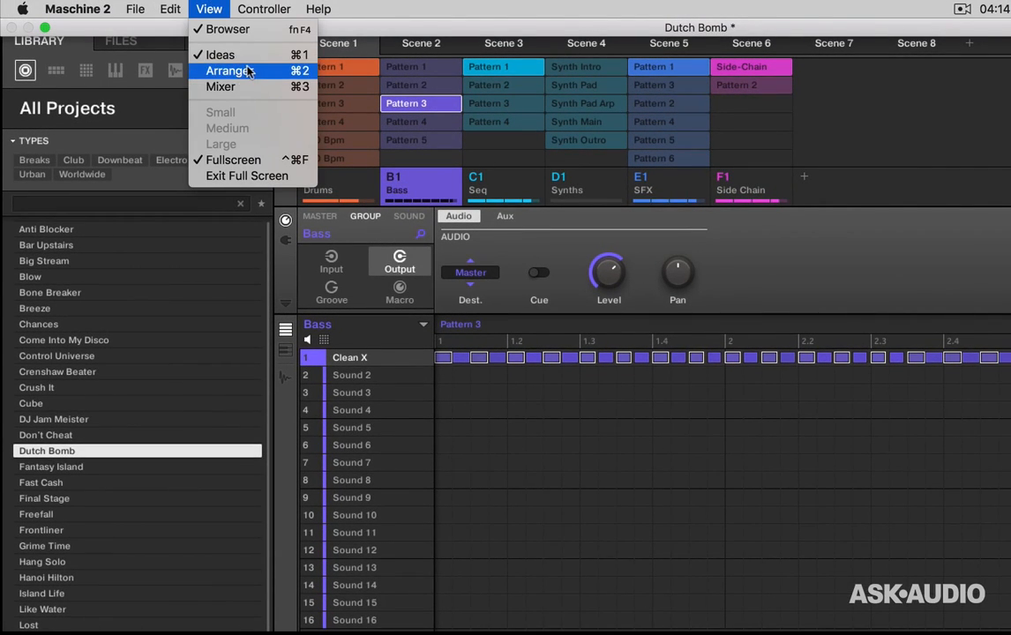
mouse_move(219, 54)
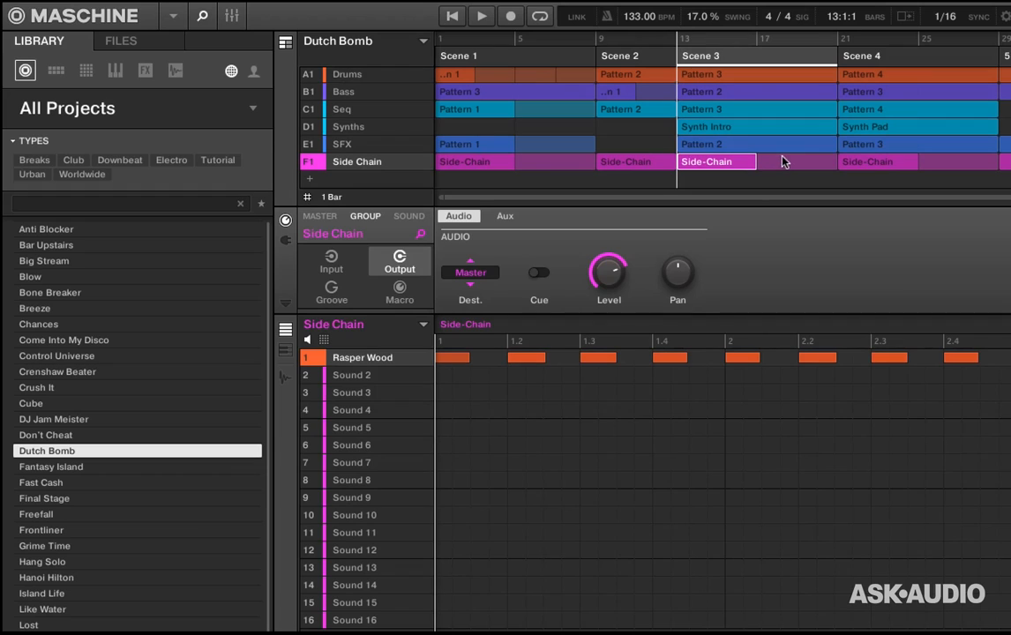
mouse_move(741, 134)
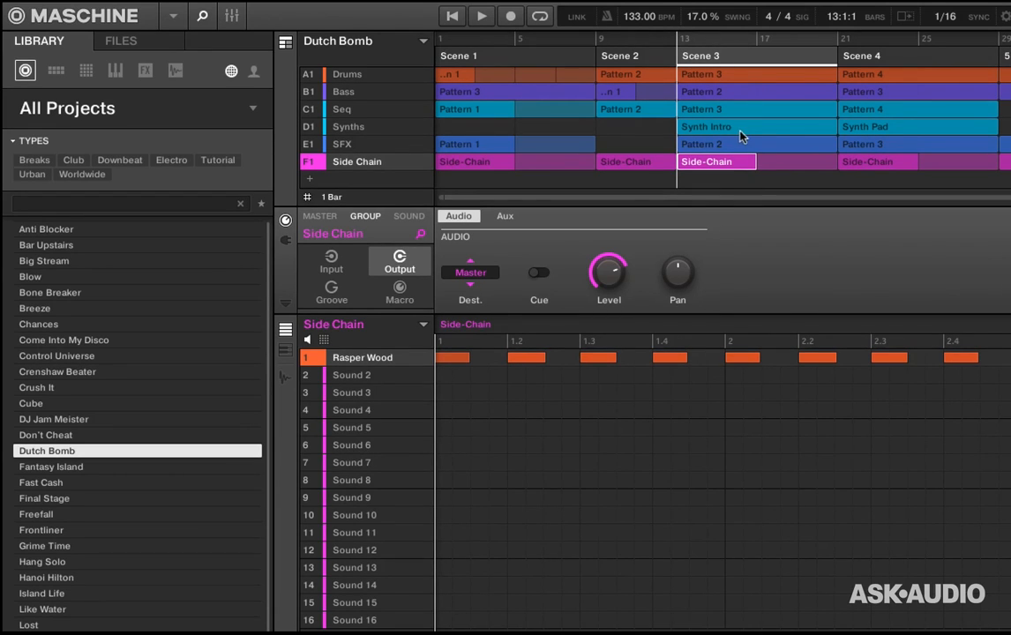
Select the Synths track's Synth Intro clip in the Arranger, then return to the Ideas view
left_click(738, 127)
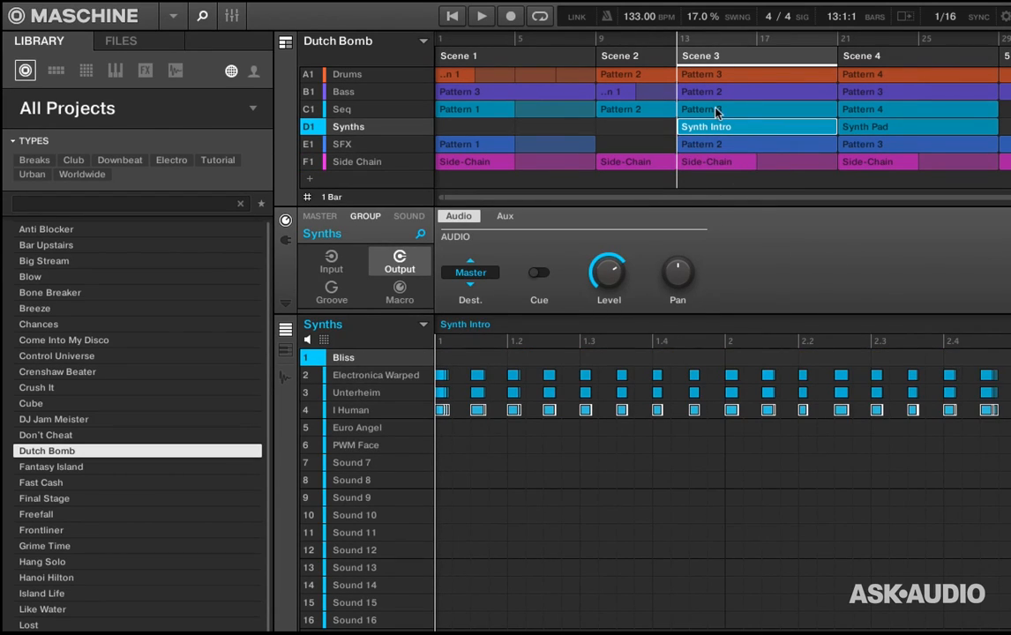
mouse_move(621, 62)
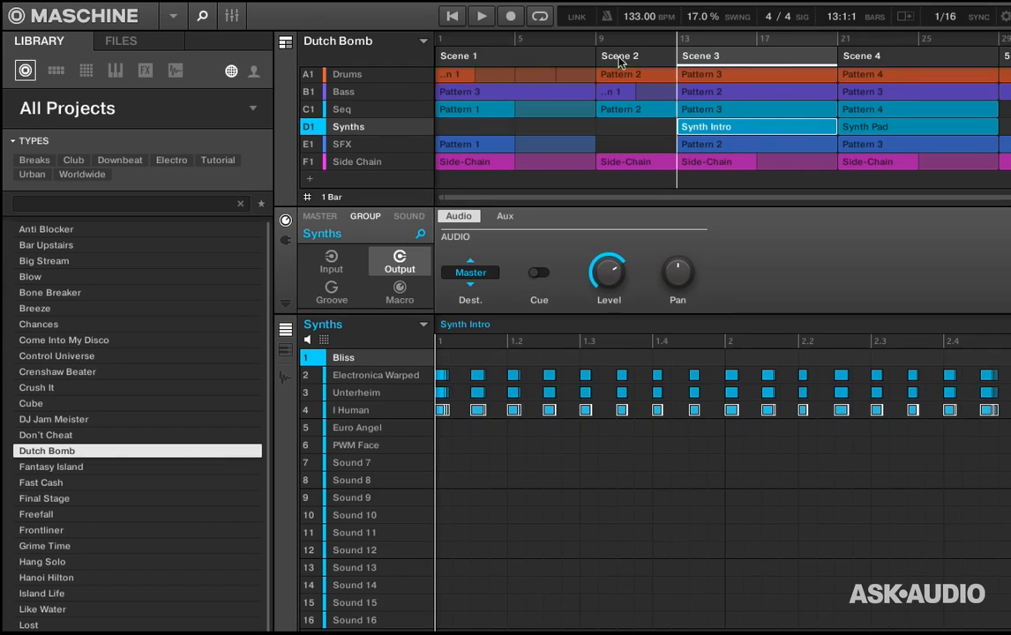
left_click(701, 55)
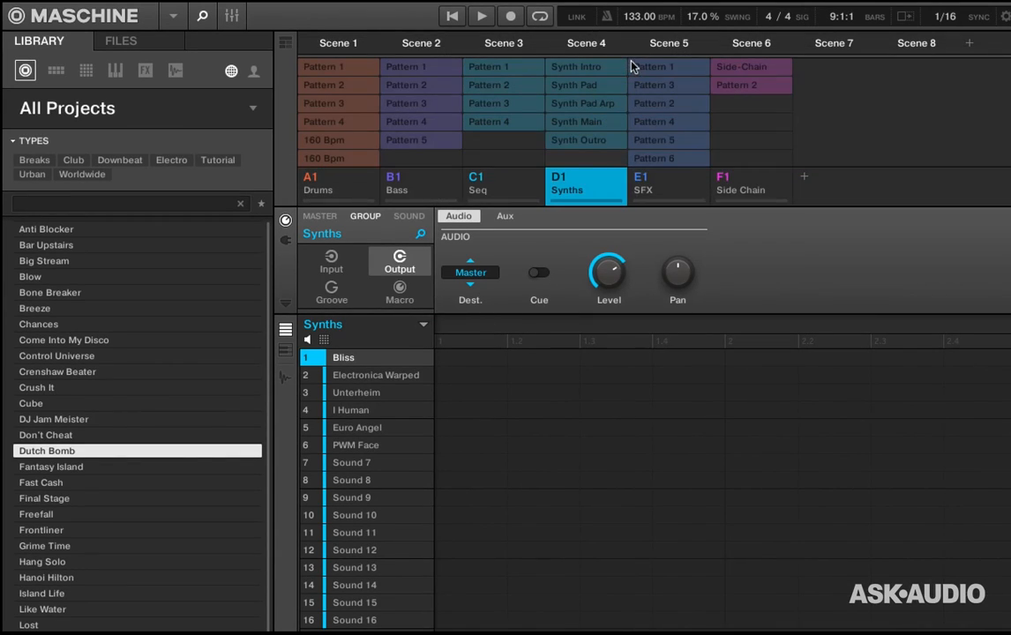
Select Scene 2 then Scene 3, and view the Seq and Synths group patterns it plays
left_click(420, 43)
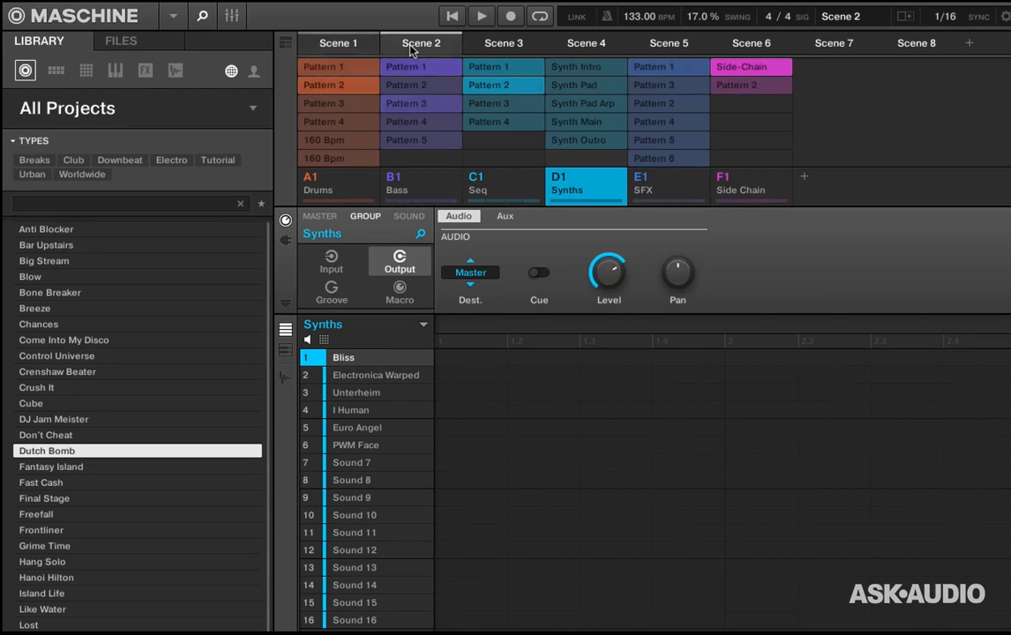
left_click(502, 42)
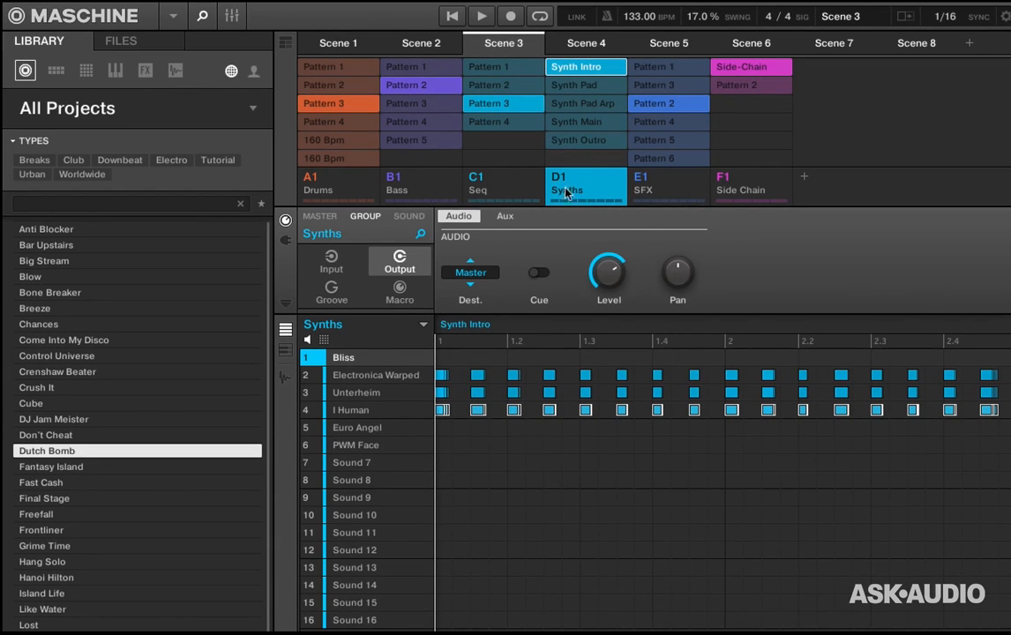
left_click(504, 184)
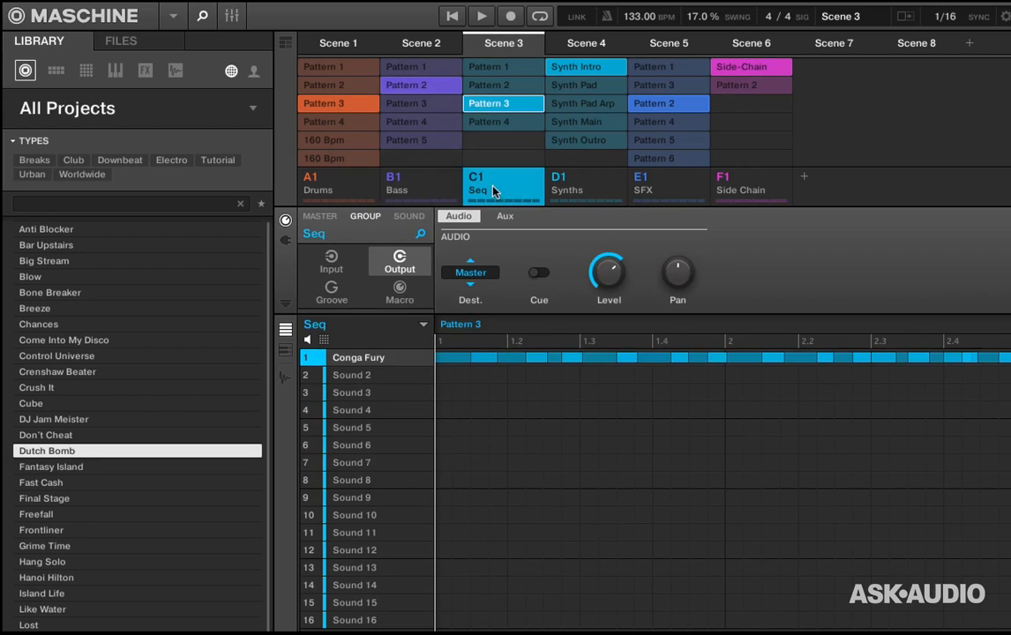
left_click(722, 187)
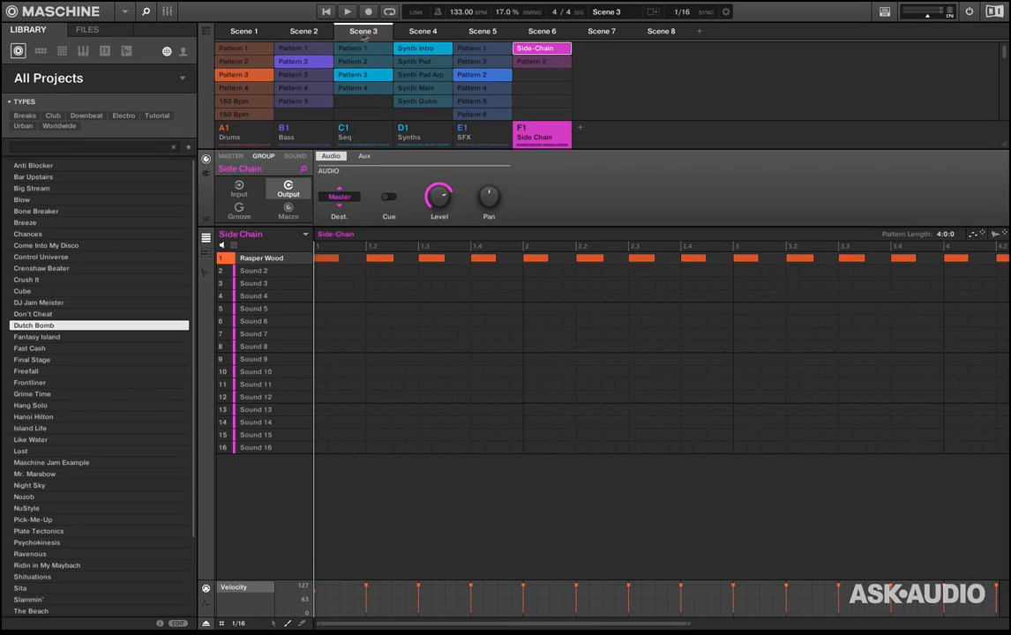
mouse_move(247, 132)
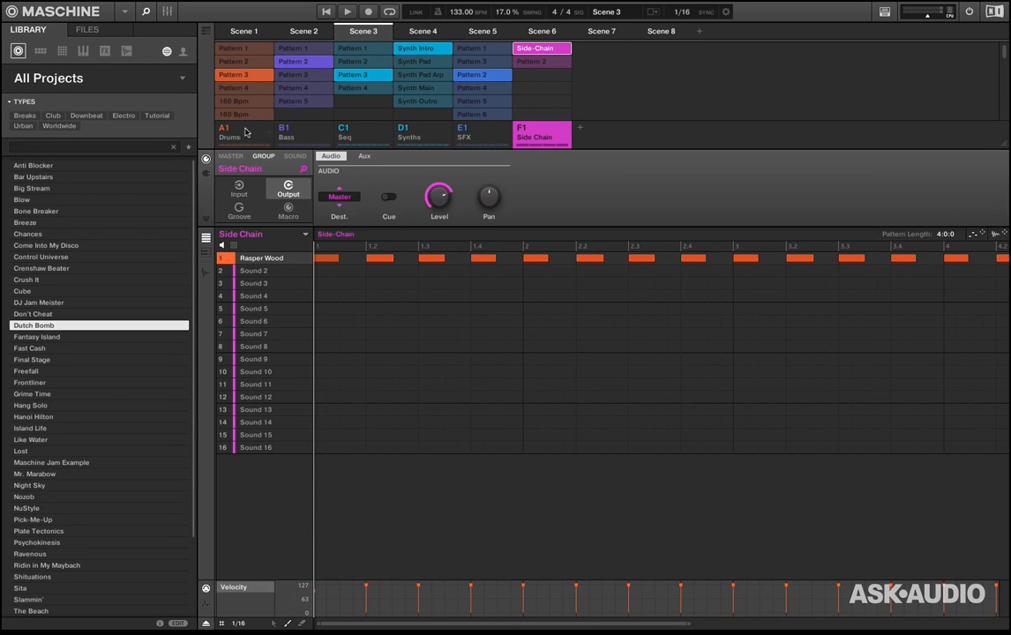
Assign Drums Pattern 4 to Scene 3 and browse the Seq group's Pattern 3
left_click(249, 74)
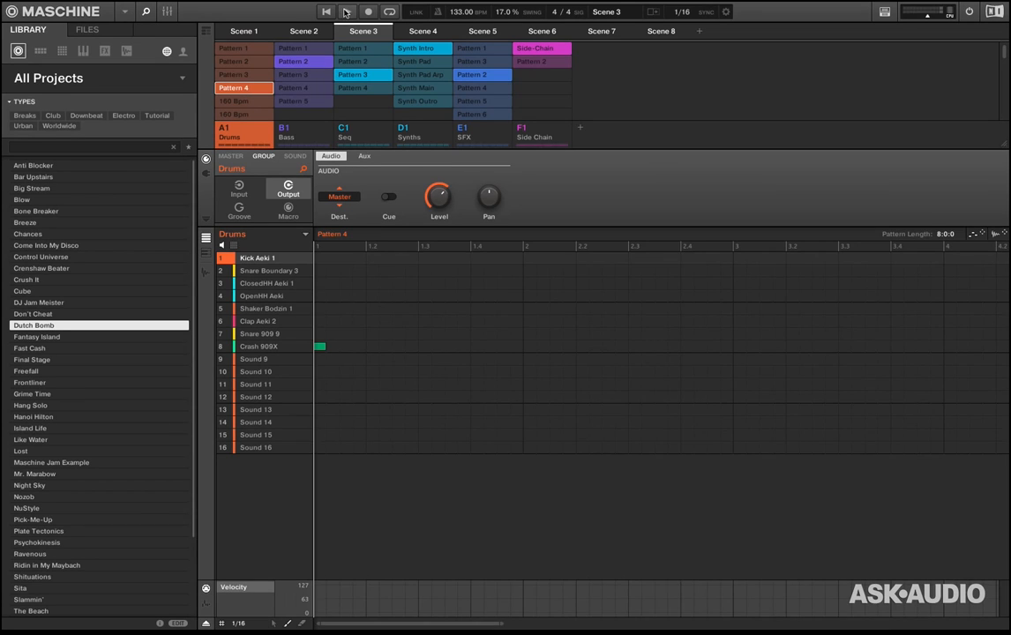
left_click(348, 12)
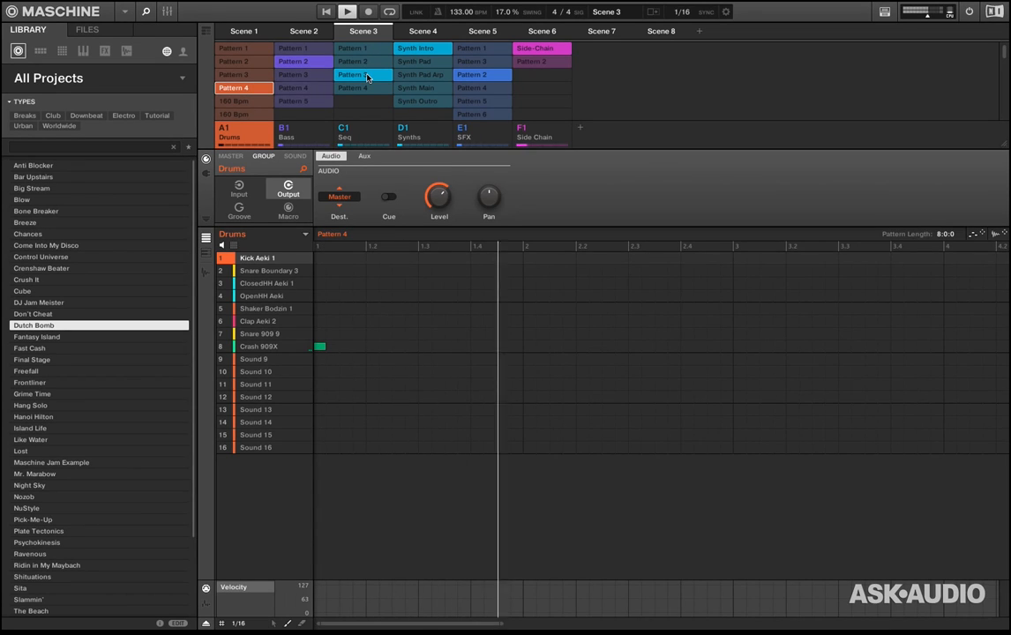
left_click(355, 78)
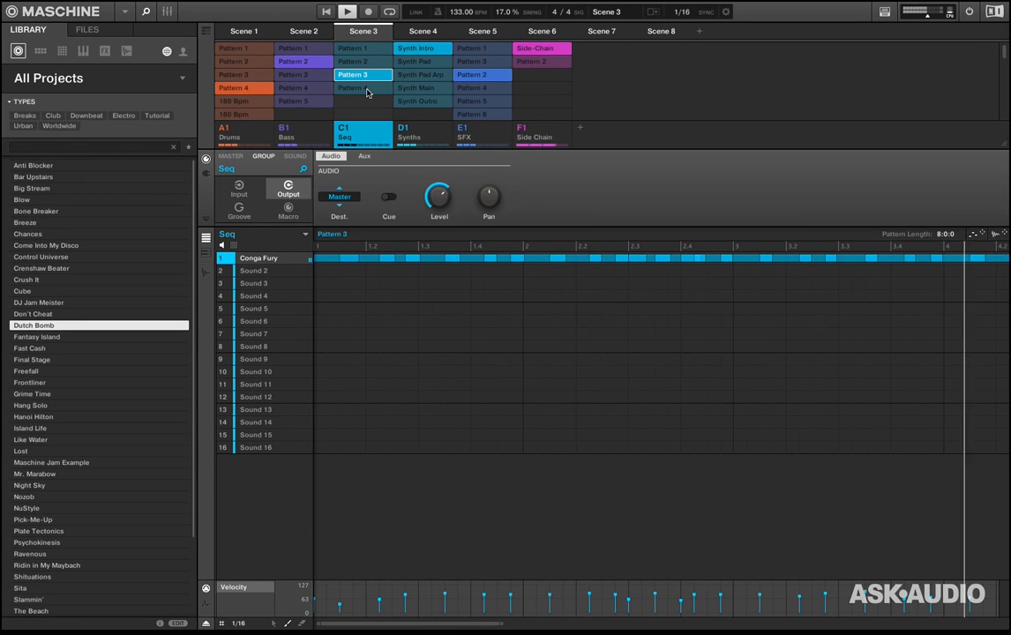
left_click(353, 88)
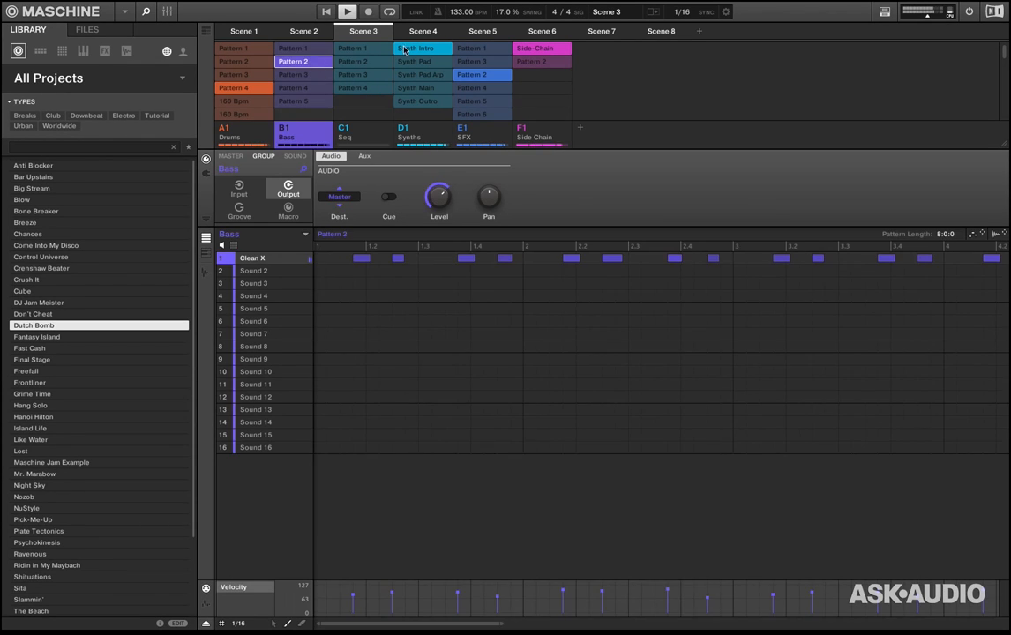
Clear the Synths and Bass patterns from Scene 3 and choose the 180 Bpm drum pattern
left_click(409, 132)
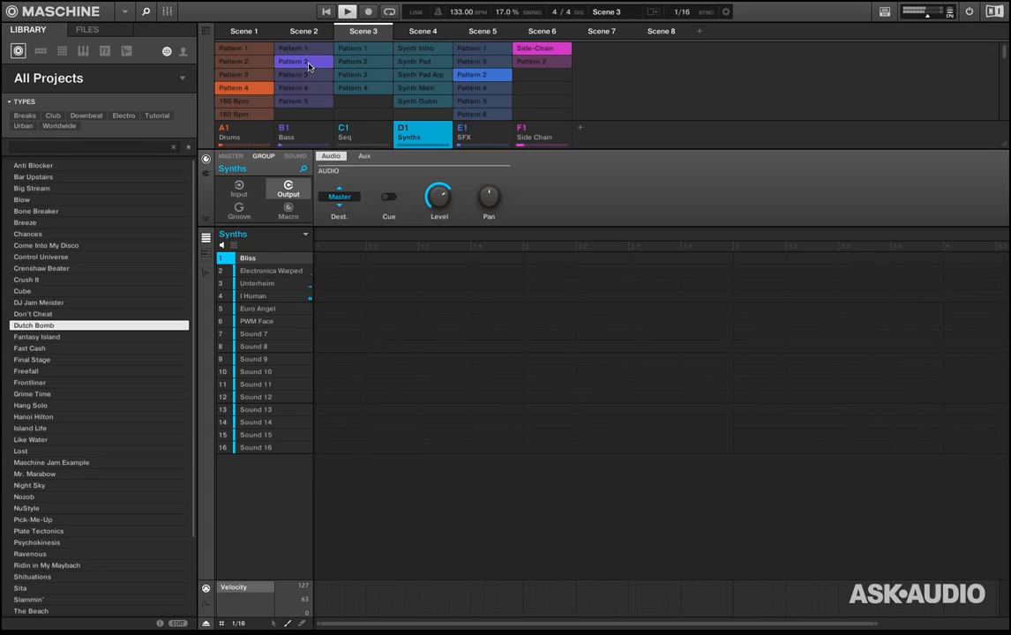
left_click(284, 132)
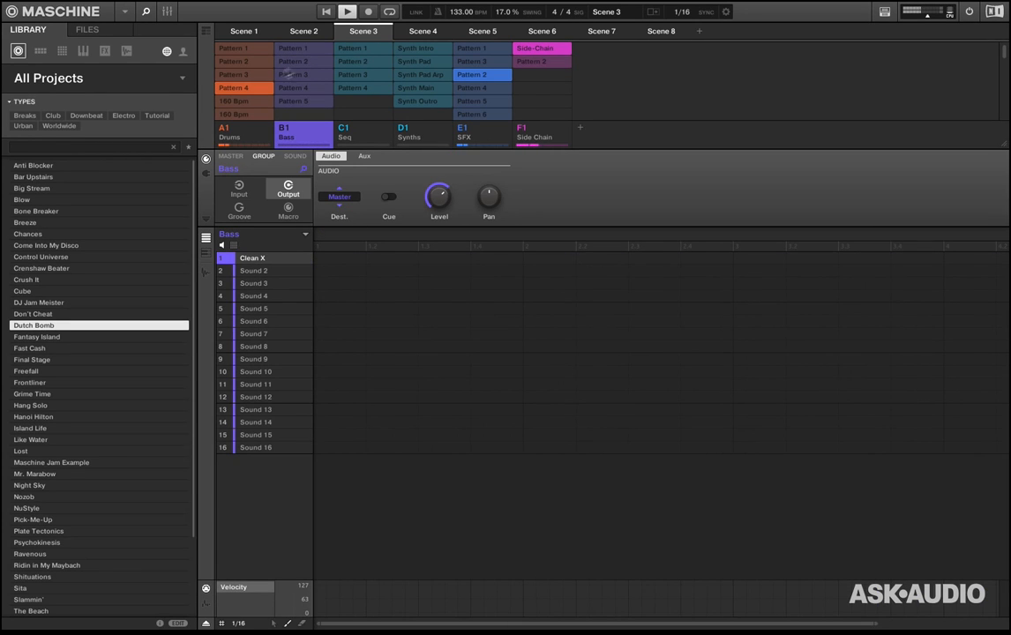
left_click(233, 113)
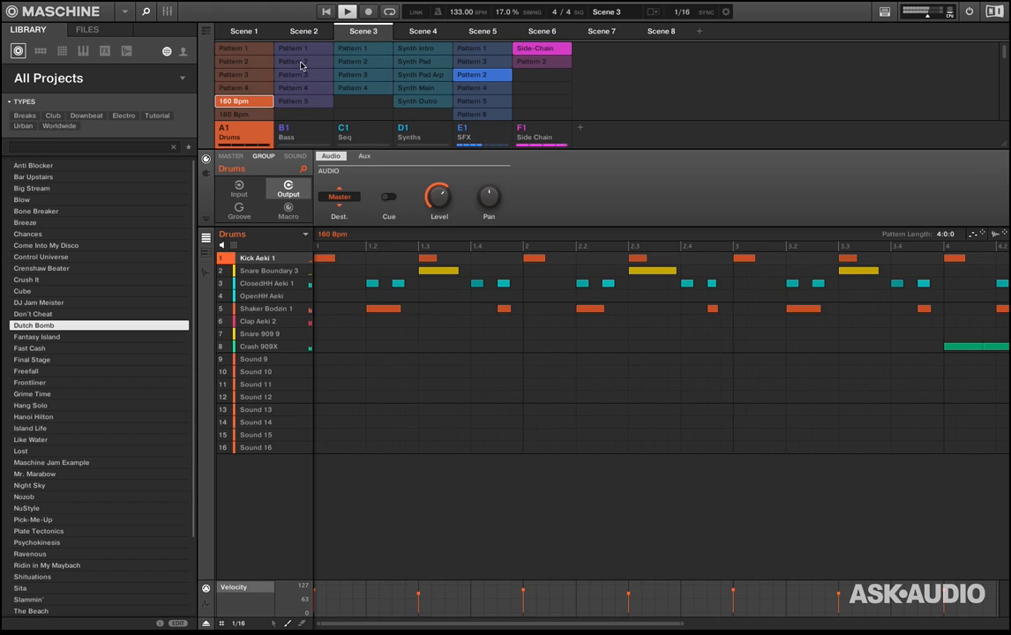
left_click(300, 62)
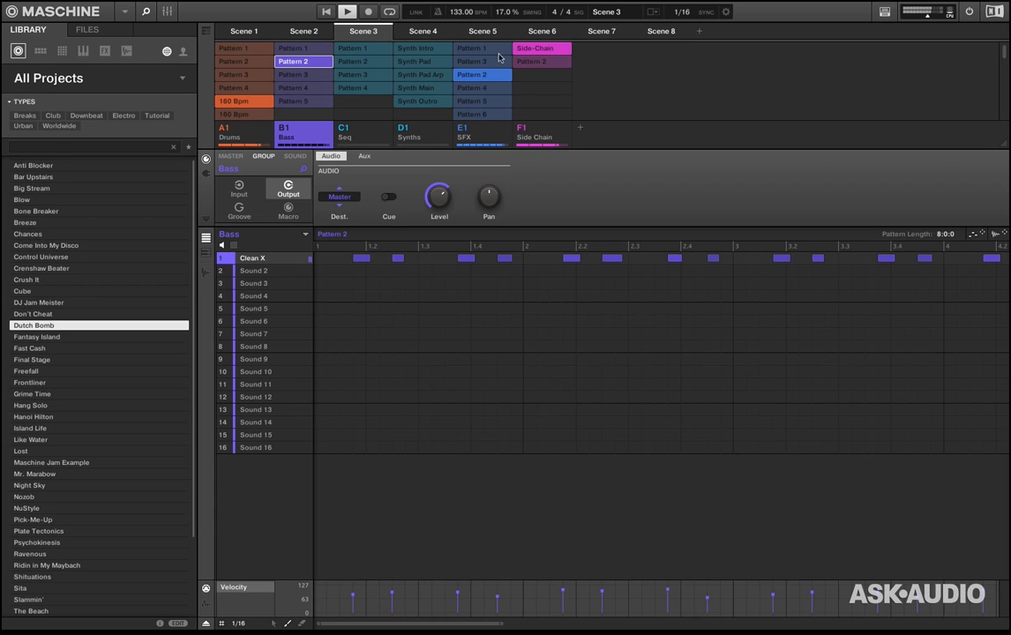
left_click(478, 48)
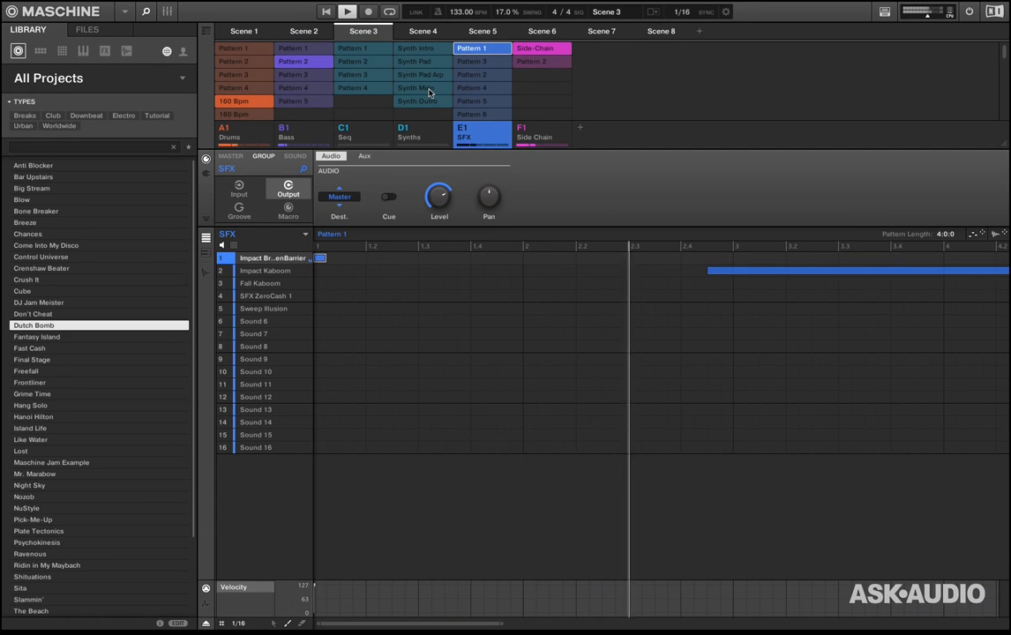
left_click(420, 88)
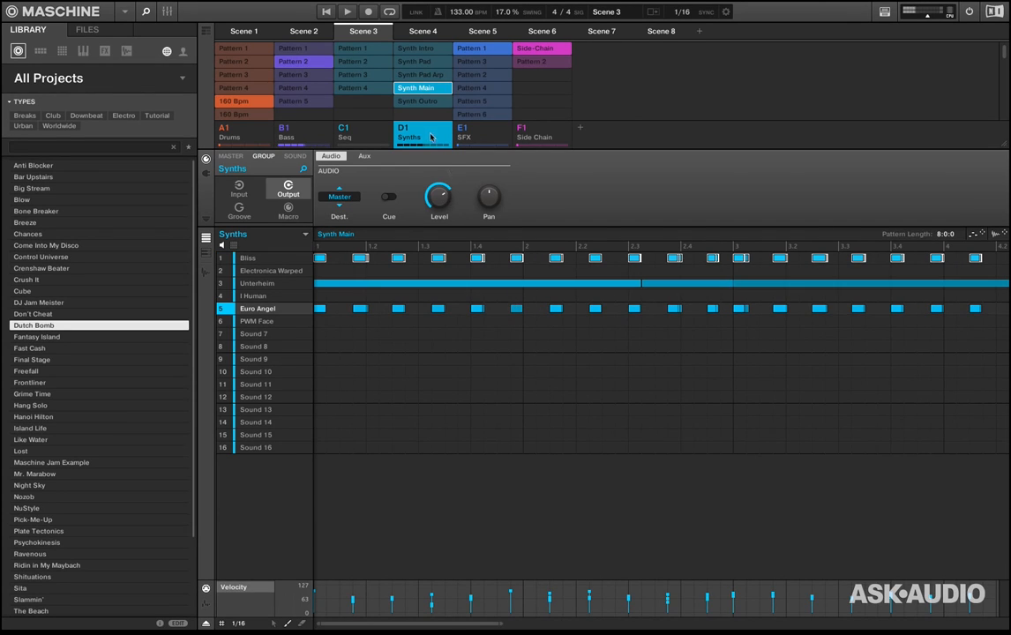
mouse_move(369, 104)
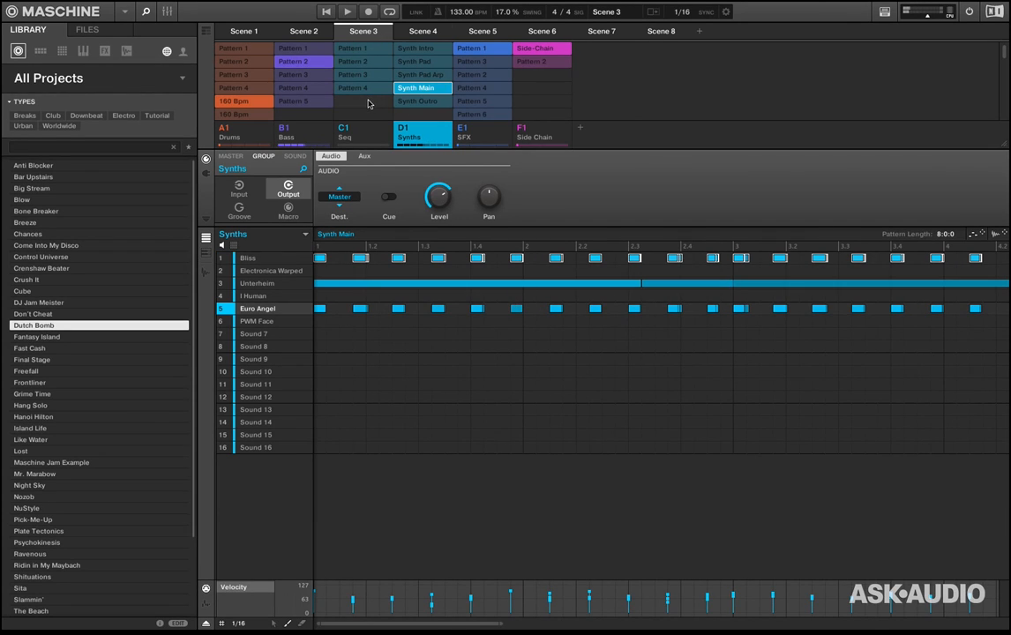
left_click(346, 132)
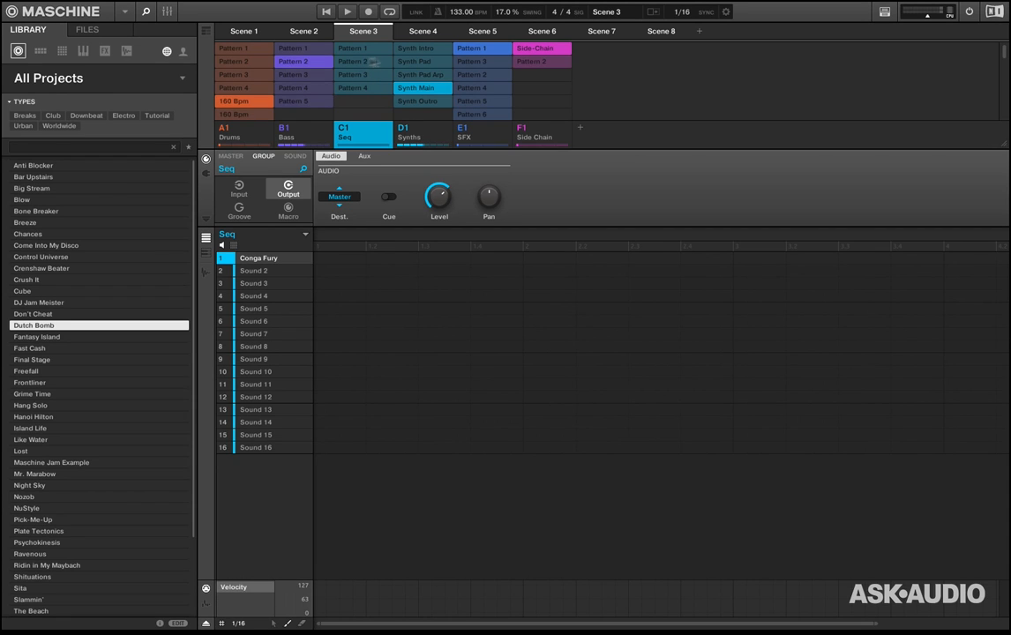
left_click(355, 80)
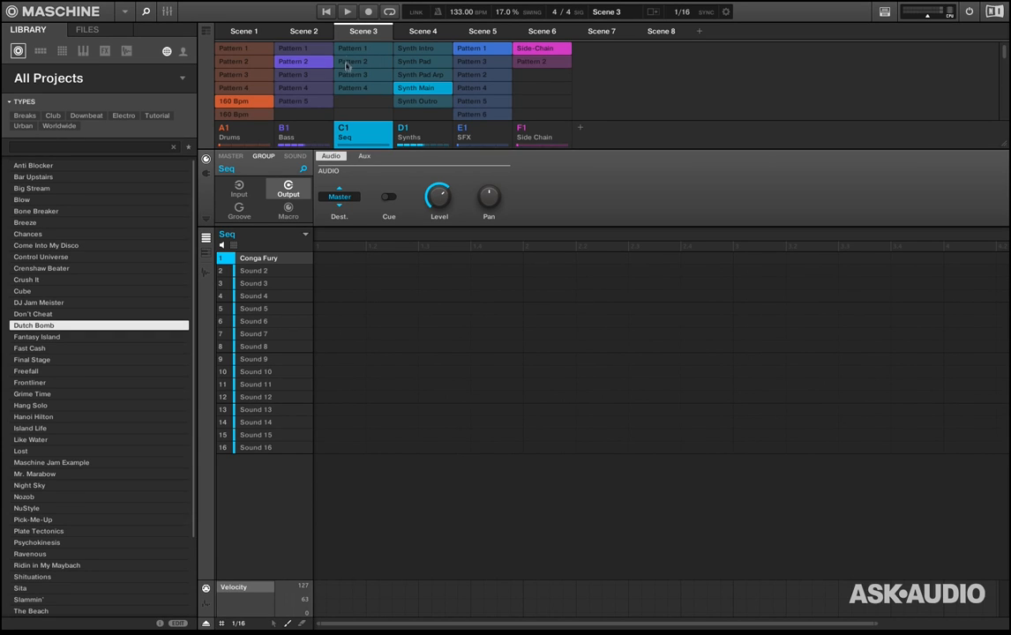
mouse_move(360, 52)
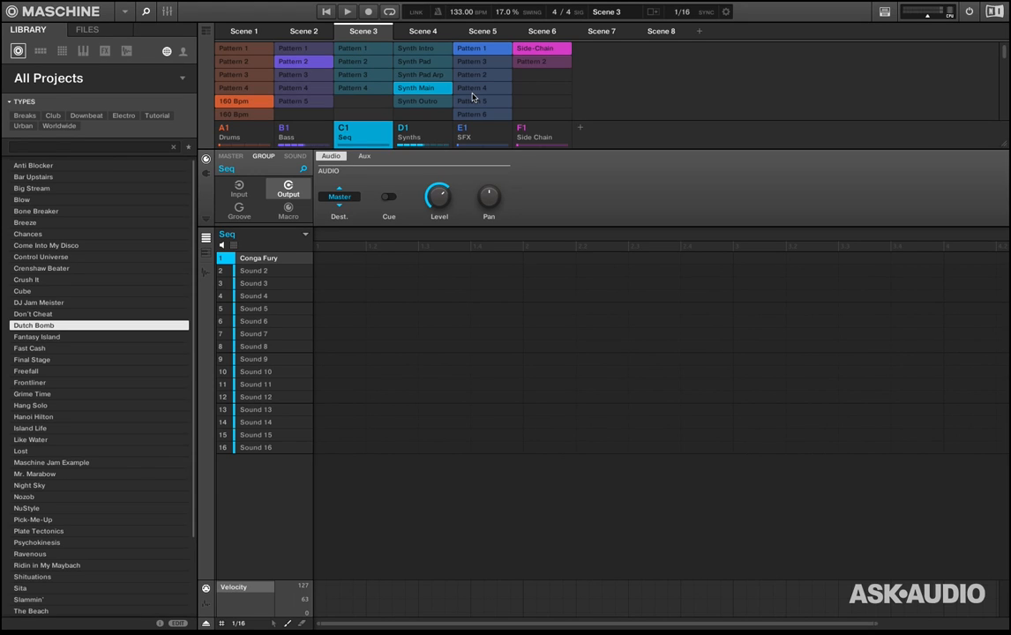
mouse_move(353, 84)
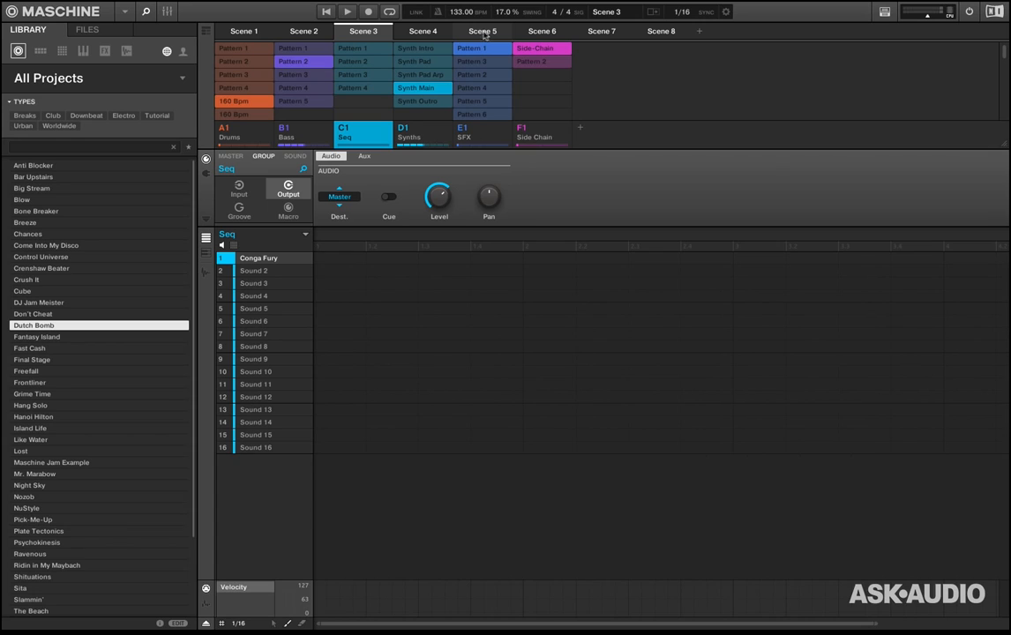
Browse Scene 6 and Scene 1, select the Synths group pattern, then land on Scene 5's Synth Pad
left_click(555, 32)
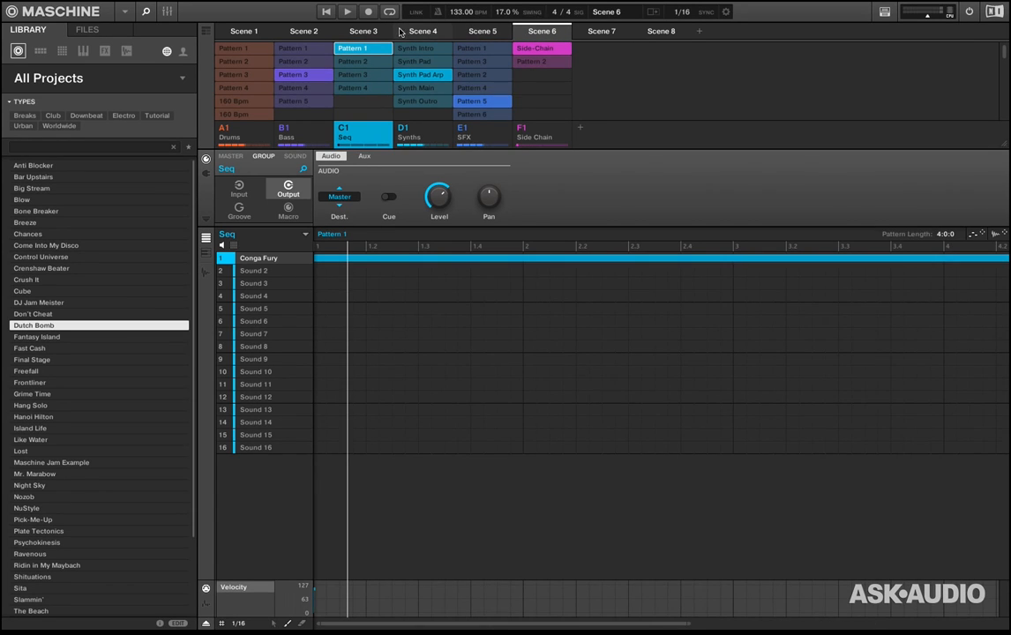
left_click(247, 32)
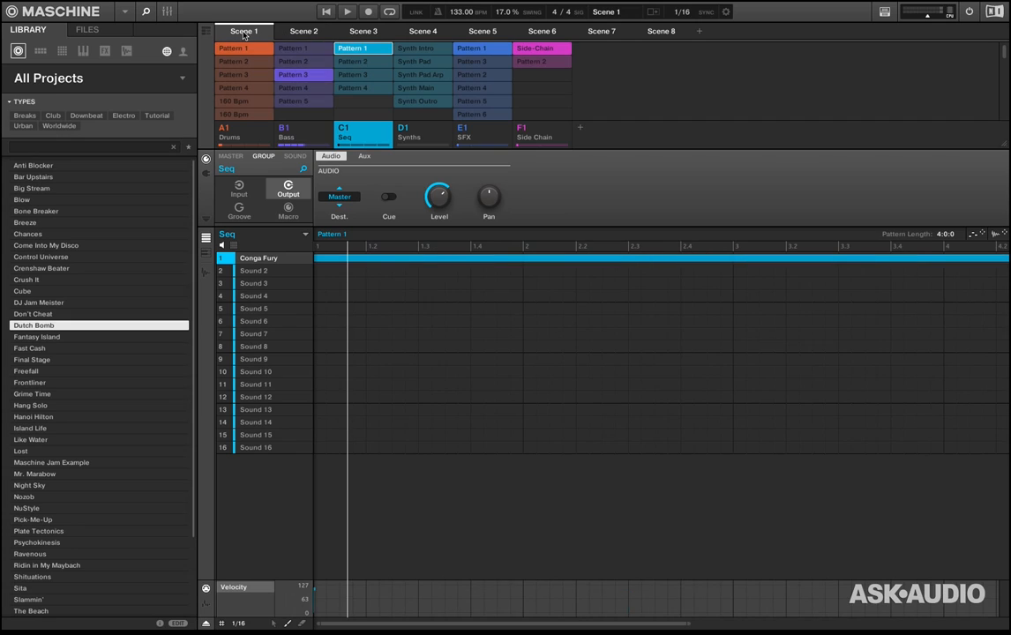
mouse_move(791, 131)
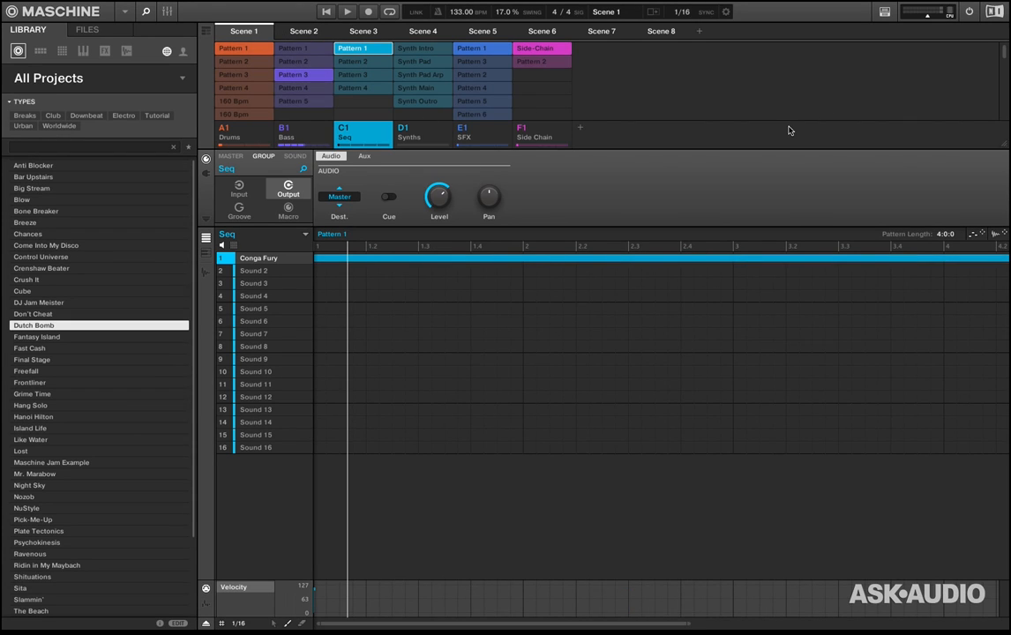
left_click(418, 74)
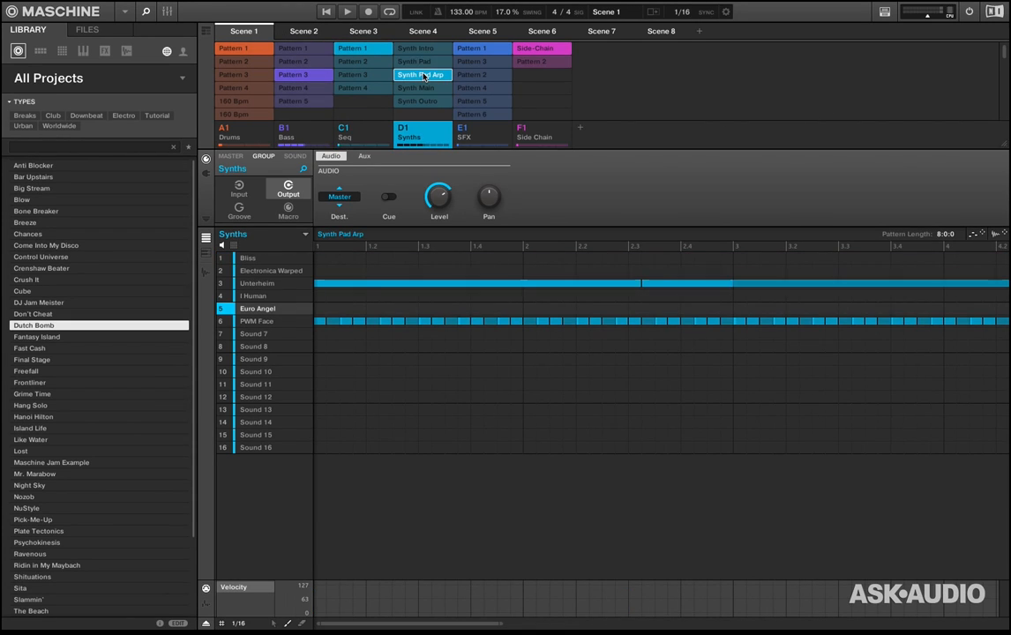
left_click(478, 31)
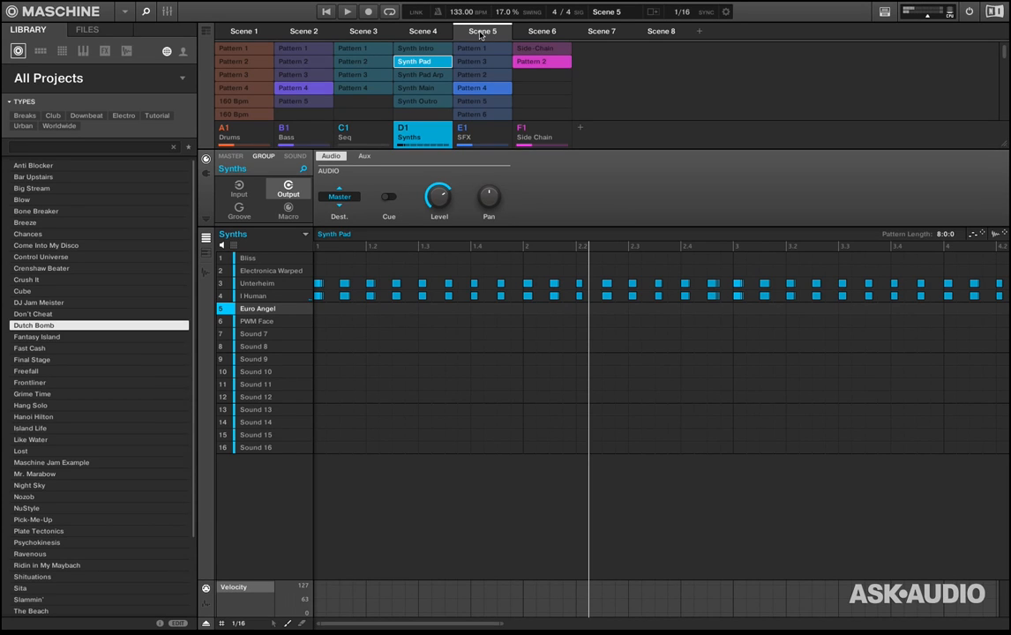
Rename Scene 5 to 'new scene' through its right-click options
right_click(484, 32)
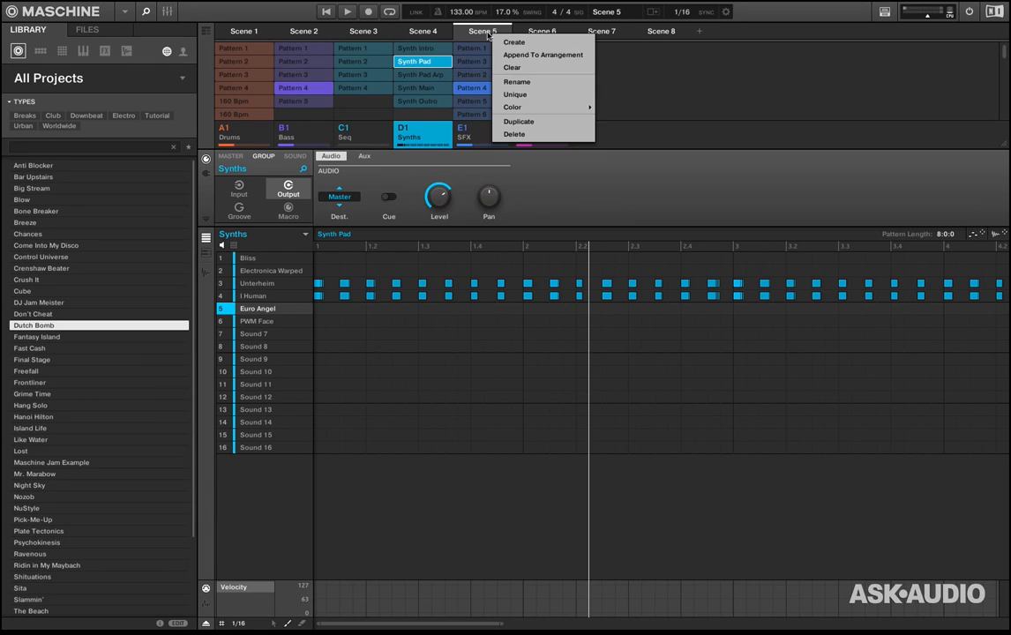
mouse_move(551, 55)
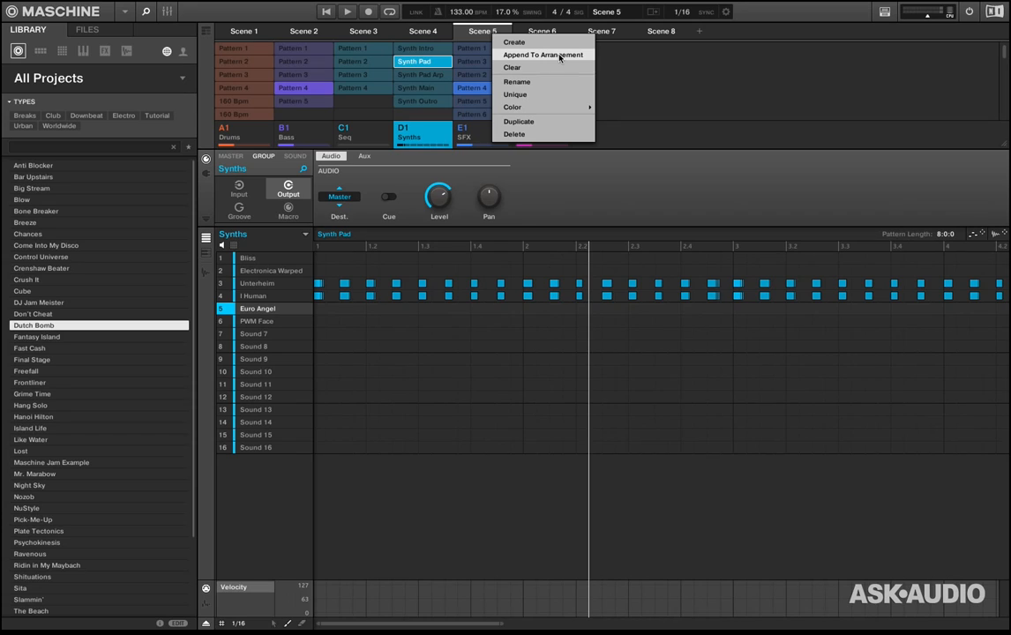
mouse_move(538, 43)
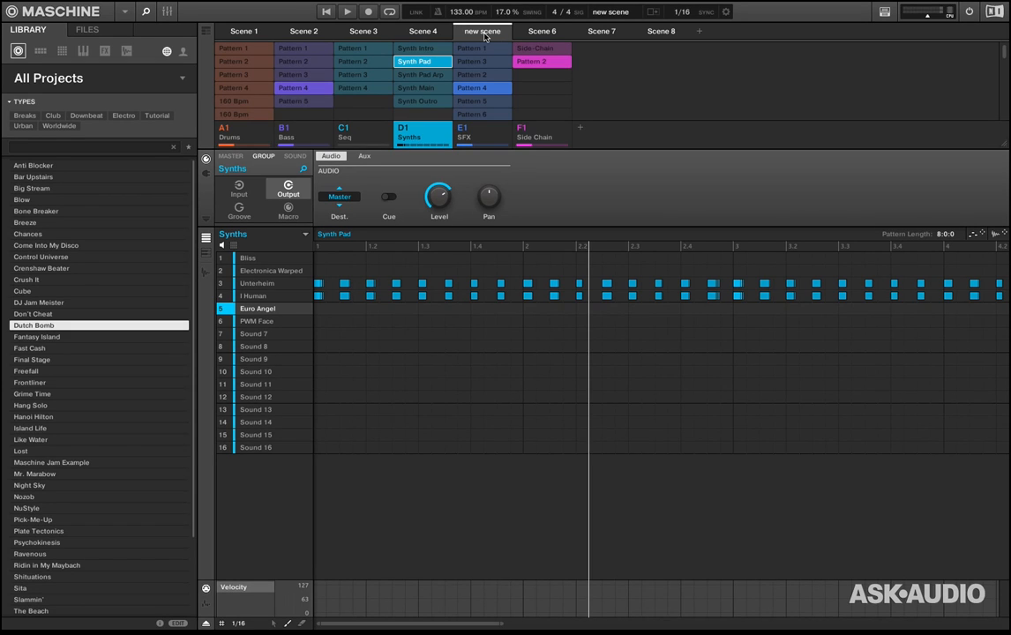
right_click(486, 32)
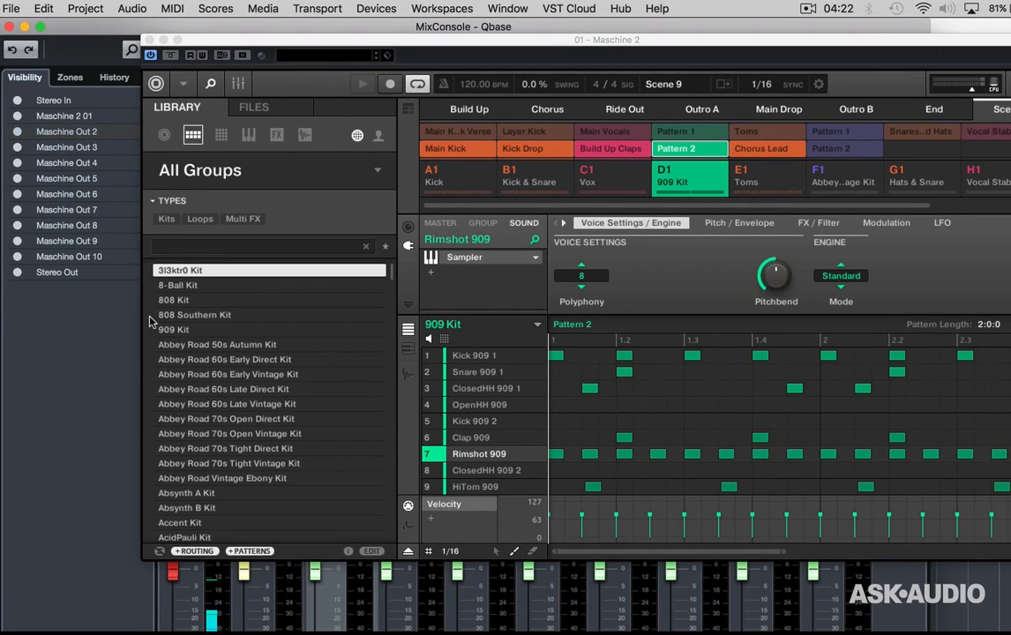
mouse_move(285, 427)
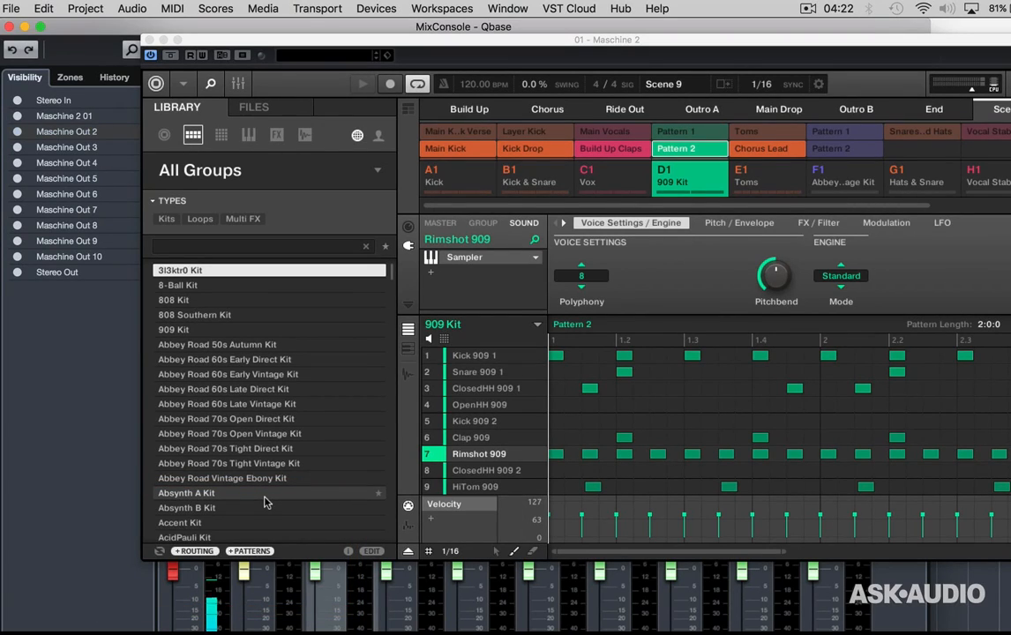
mouse_move(339, 493)
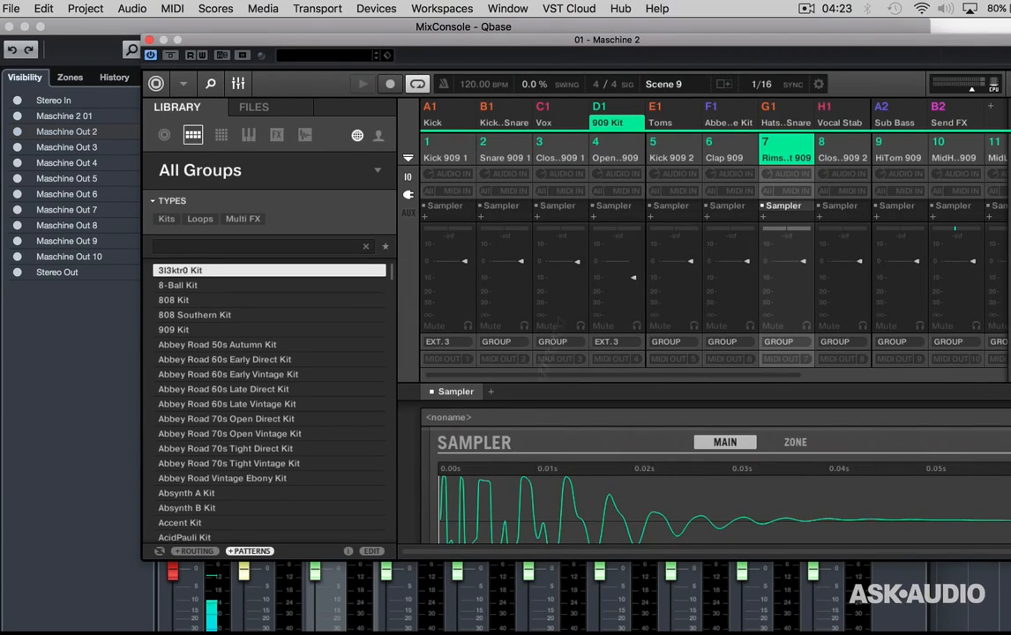
Load an Abbey Road kit from the Library's Groups list into group D1, replacing the 909 Kit
left_click(442, 342)
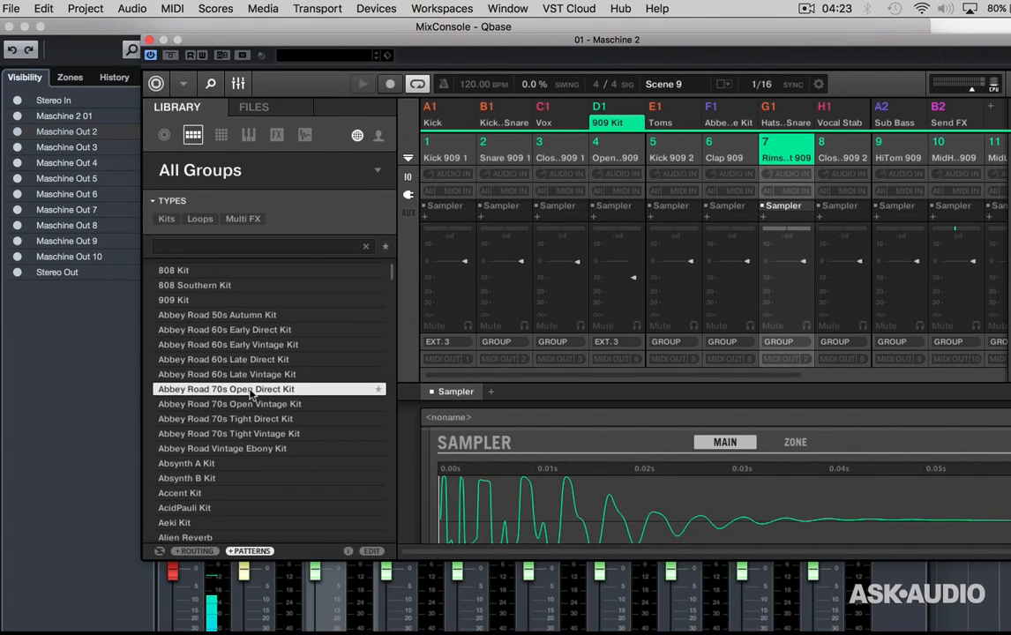
double_click(226, 391)
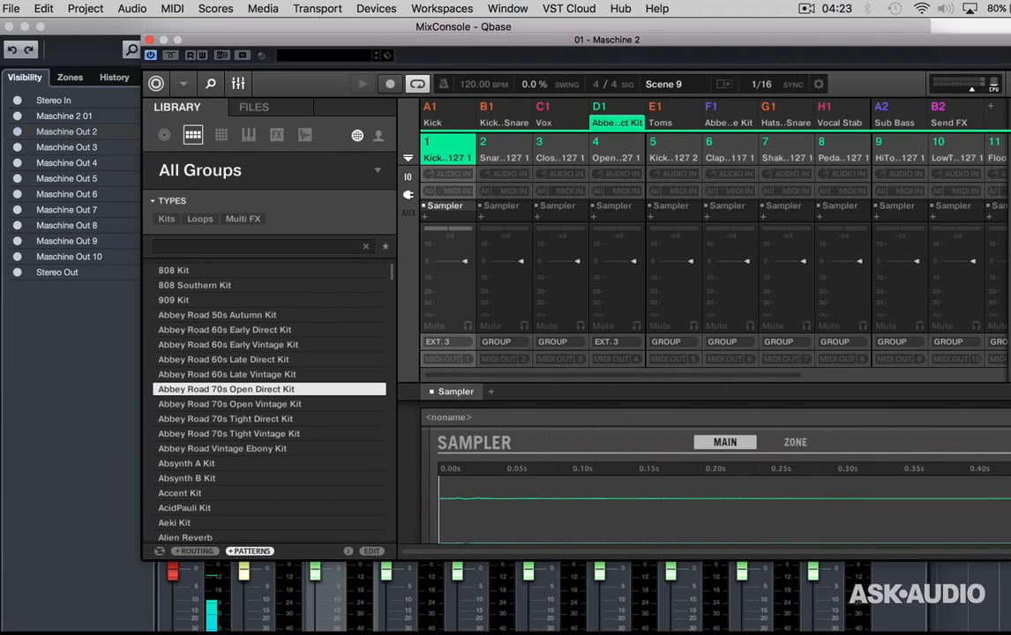
mouse_move(279, 466)
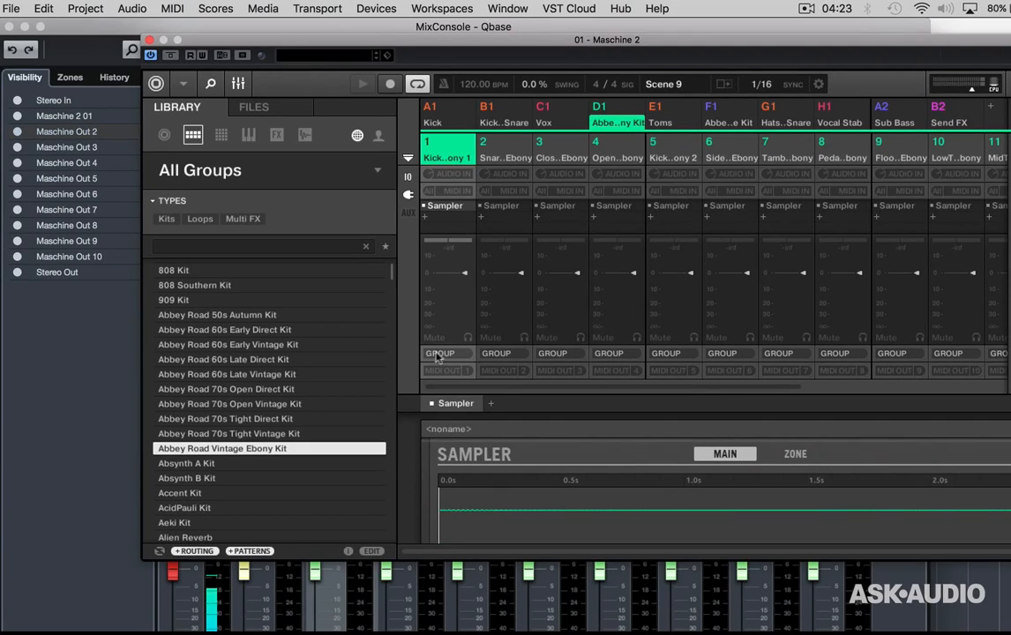
mouse_move(233, 551)
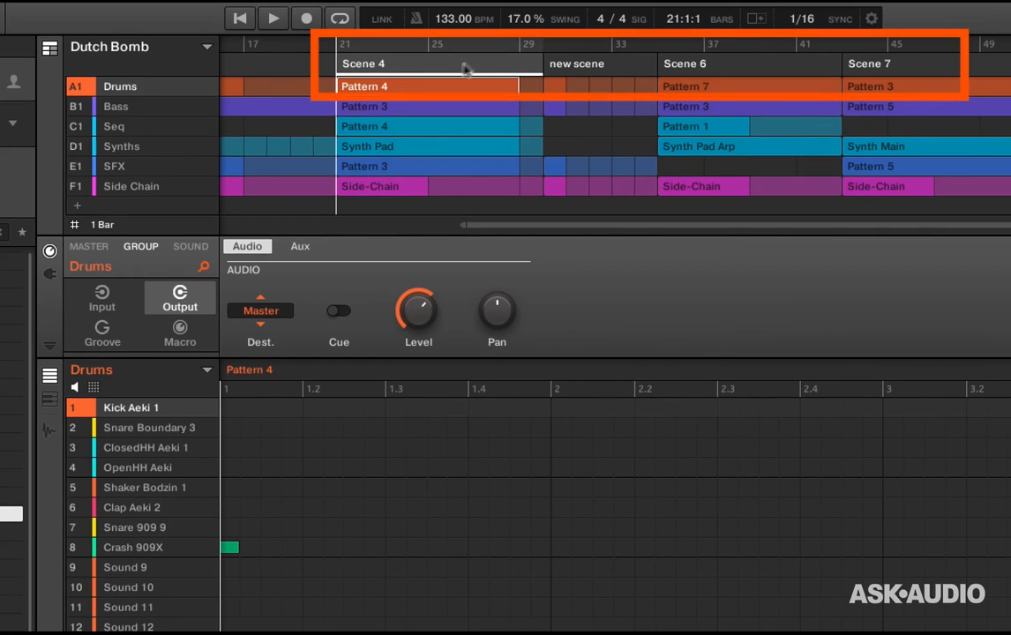
mouse_move(450, 73)
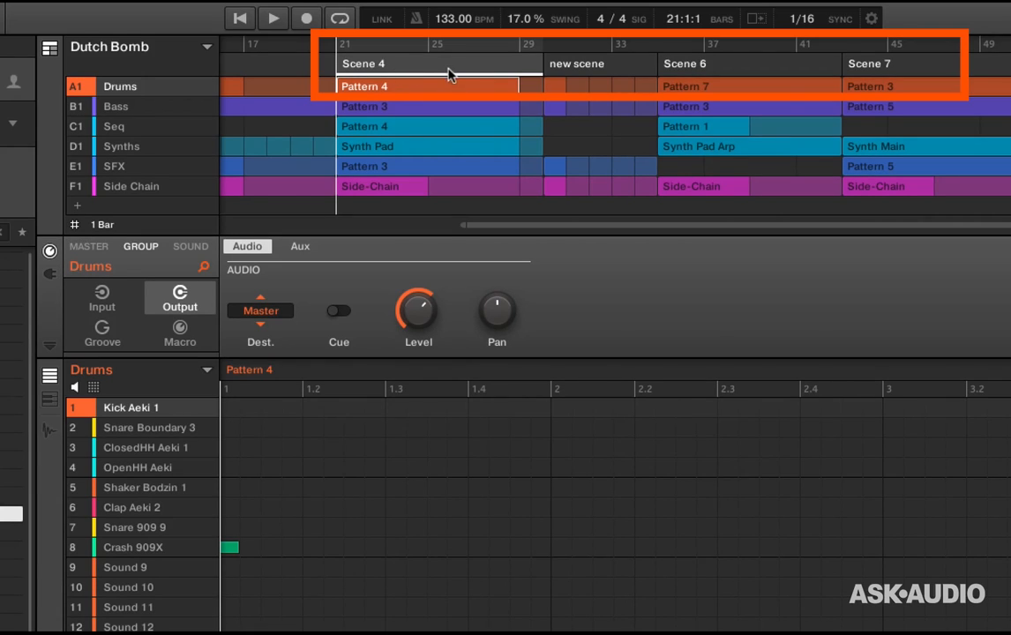
mouse_move(434, 75)
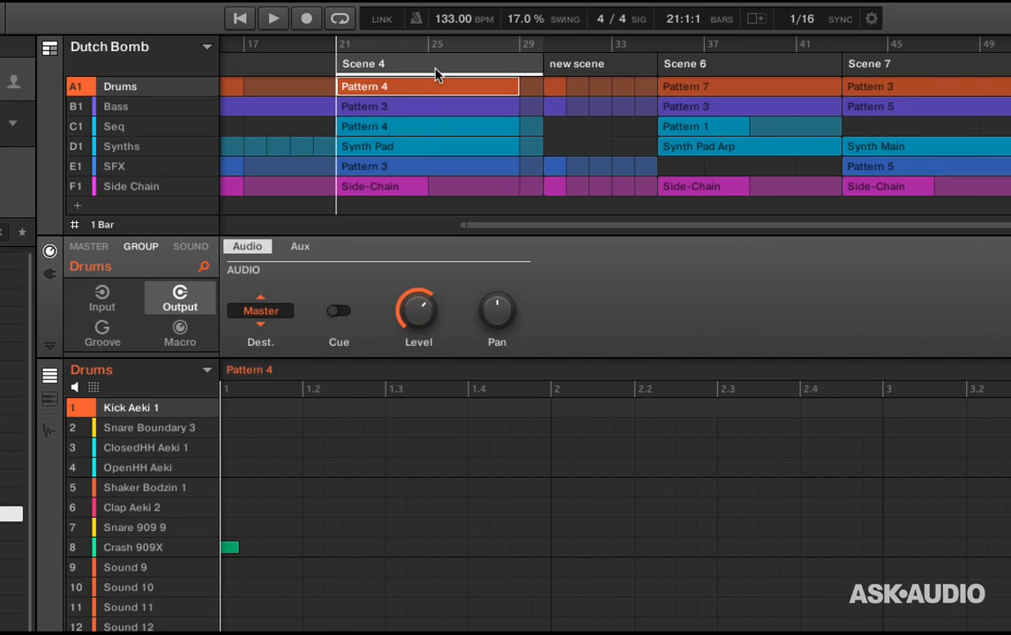
mouse_move(390, 58)
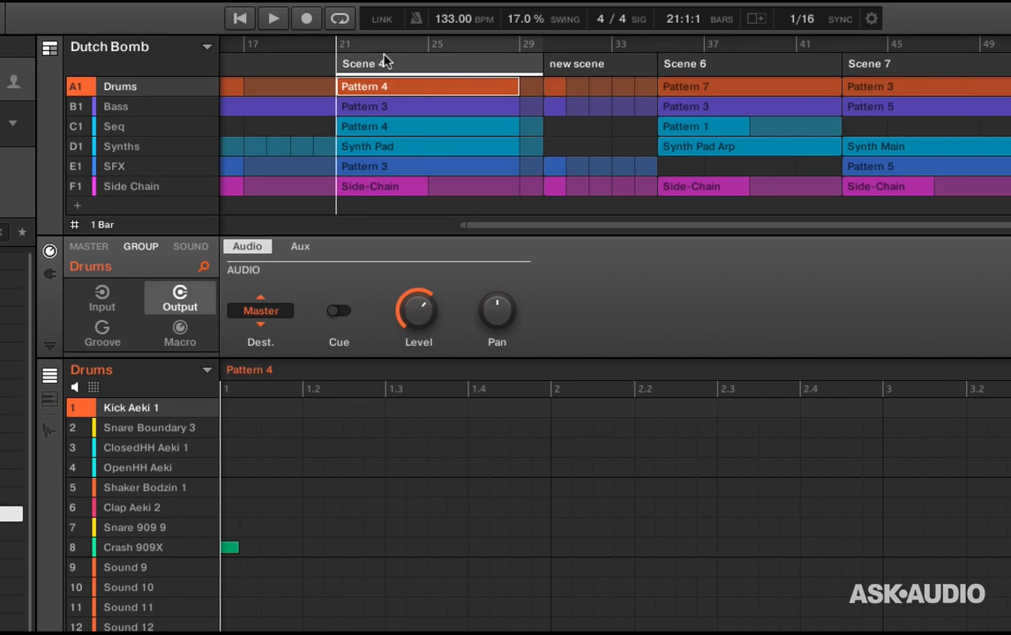
mouse_move(406, 117)
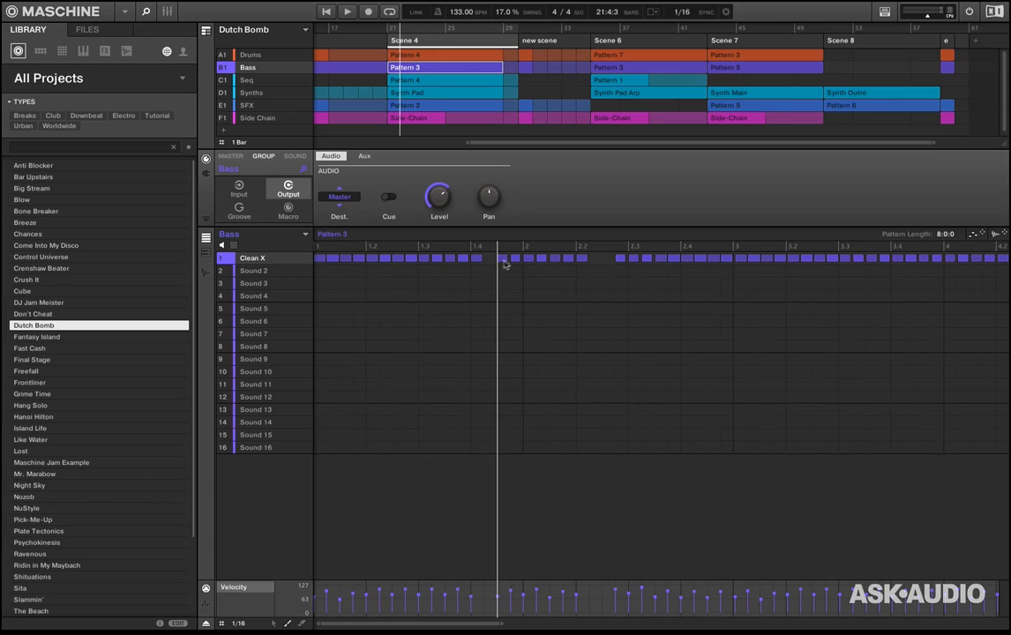
Select the Bass group in the Arranger to show its Pattern 5 in the Pattern Editor
left_click(635, 67)
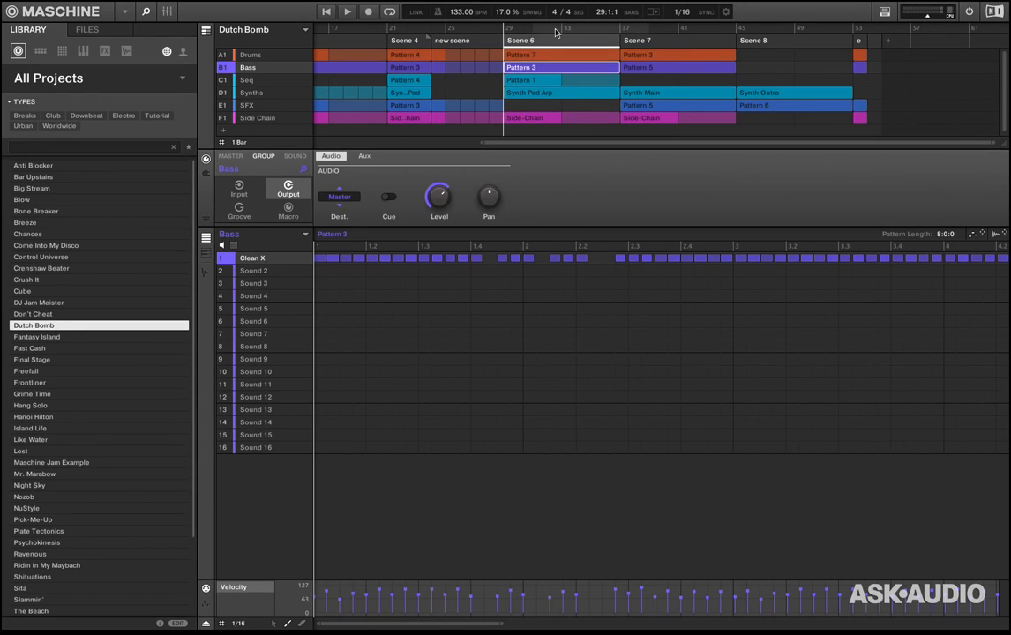
mouse_move(558, 40)
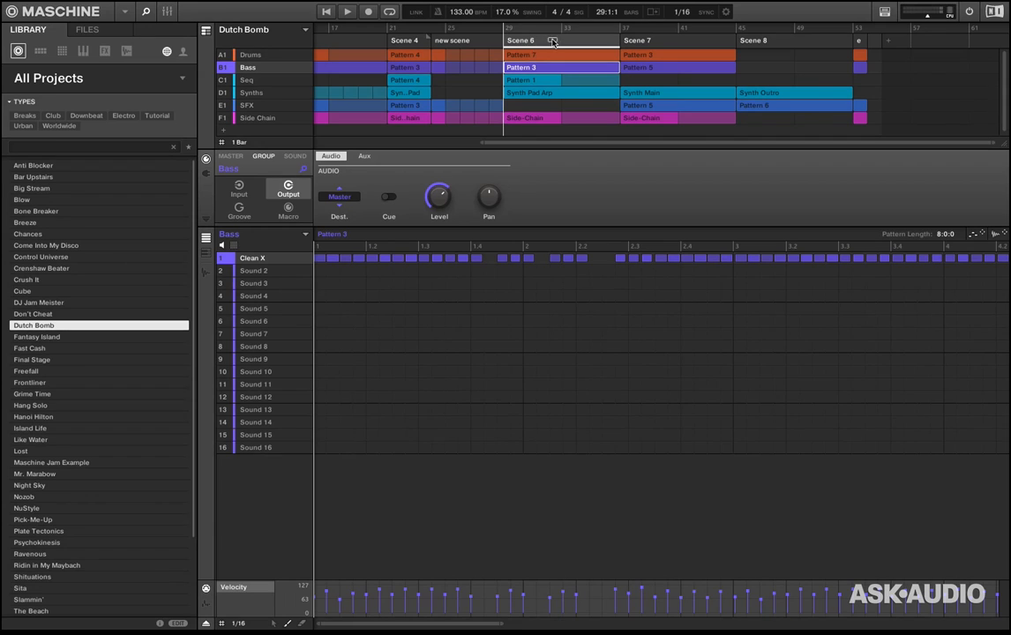